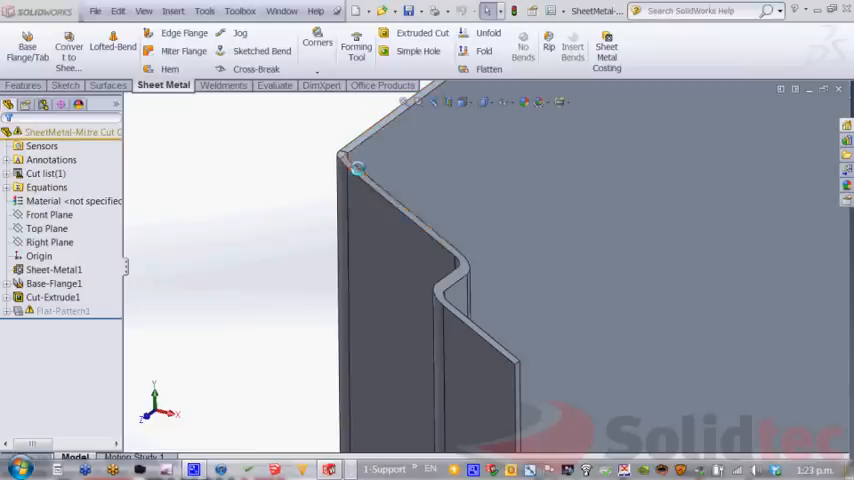
pyautogui.moveTo(442, 302)
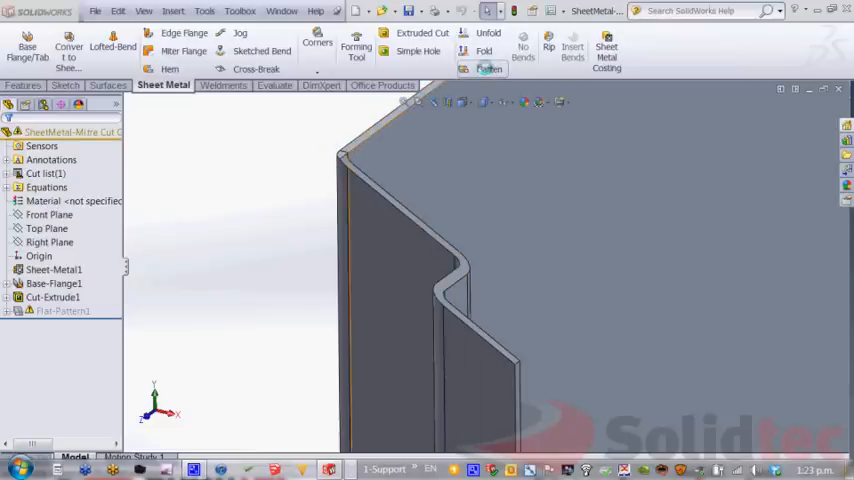
# - Edit the miter Cut-Extrude and enable Normal cut so the corner trims square to the sheet
pyautogui.click(488, 68)
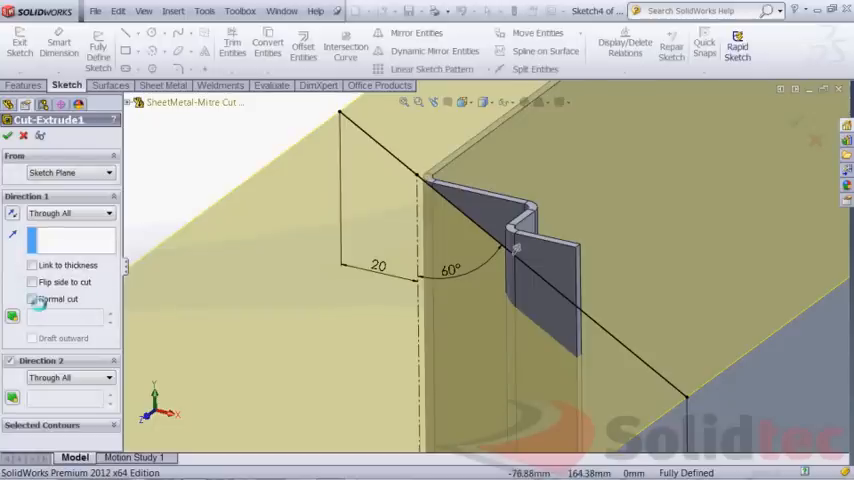
pyautogui.click(32, 300)
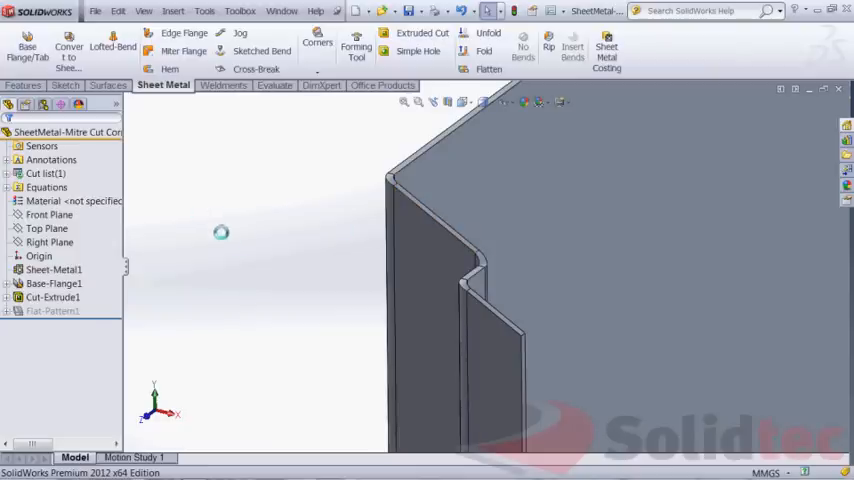
pyautogui.click(52, 296)
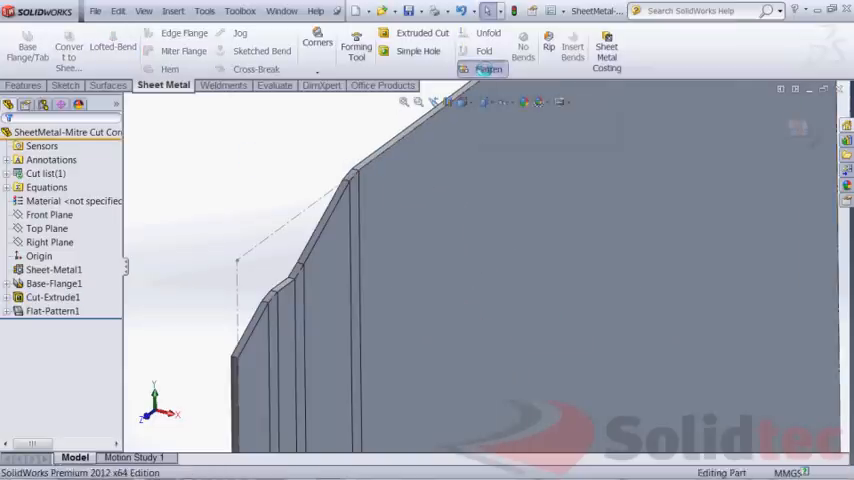
pyautogui.click(488, 68)
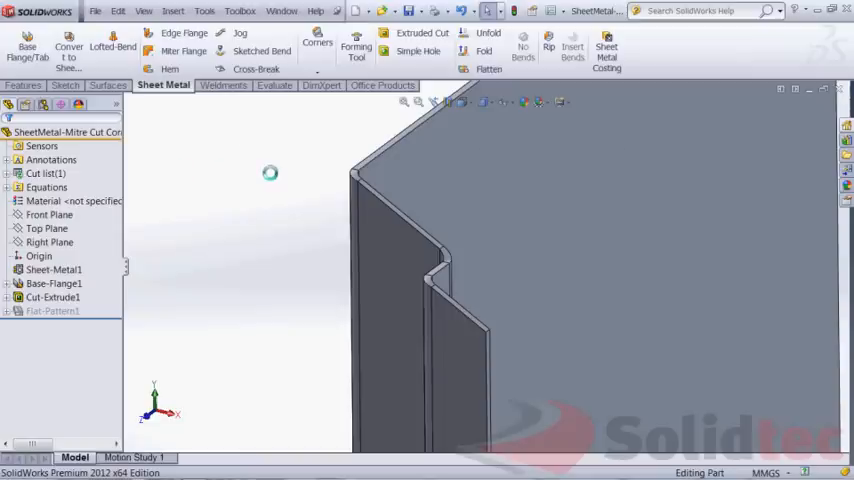